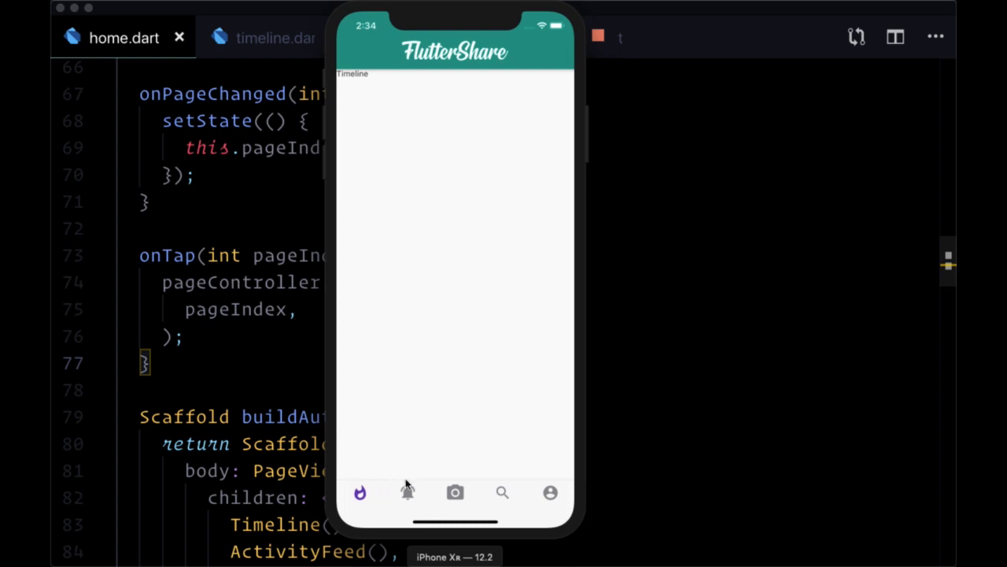
pyautogui.moveTo(396, 442)
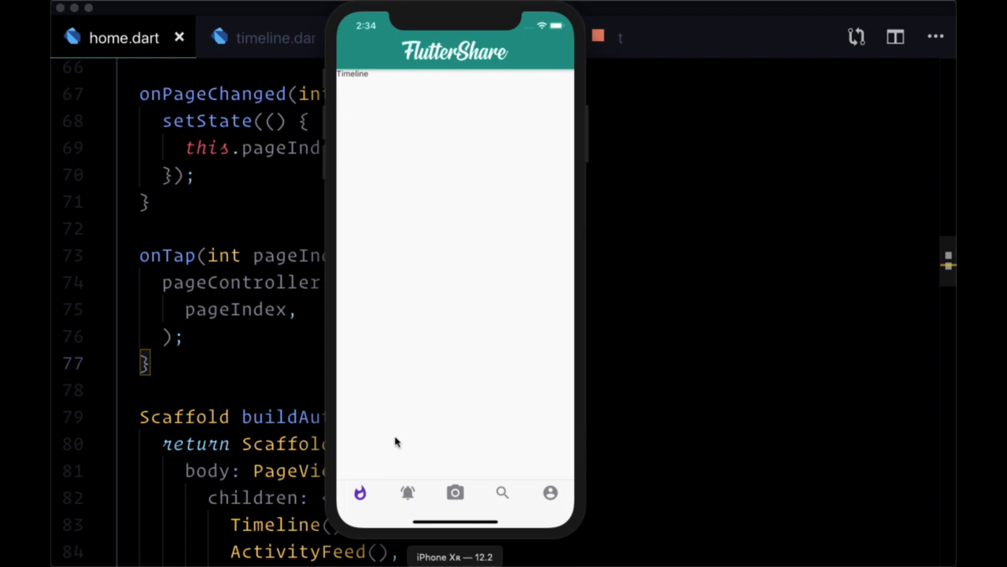
# Try the app's bottom navigation, jumping between Activity Feed, Profile and other pages.
pyautogui.click(408, 492)
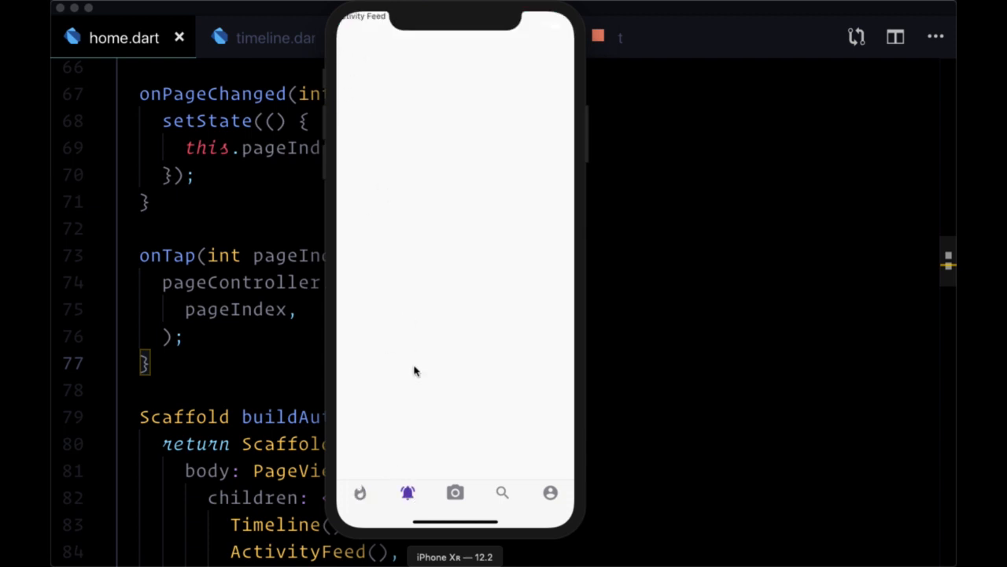
pyautogui.click(550, 493)
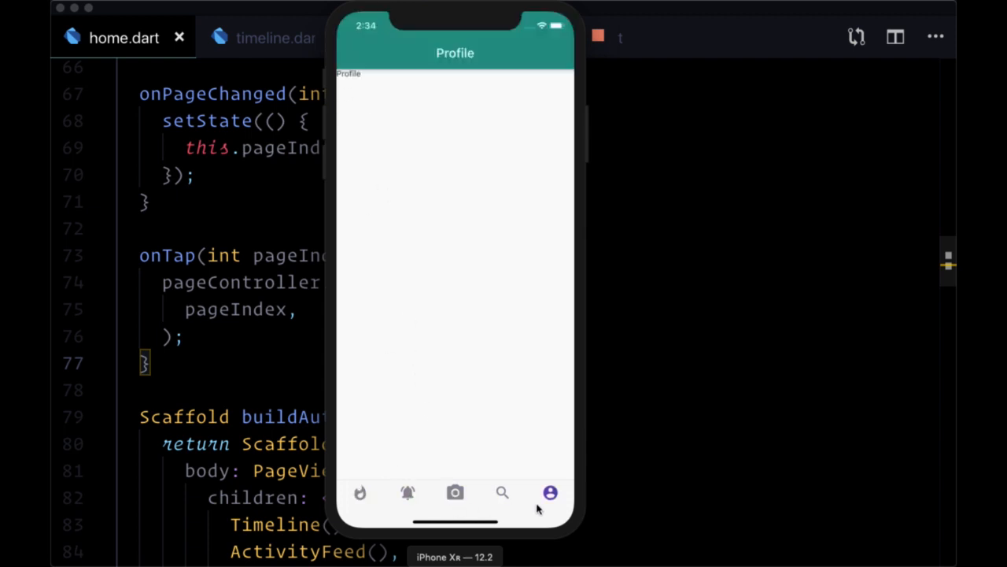
pyautogui.click(360, 493)
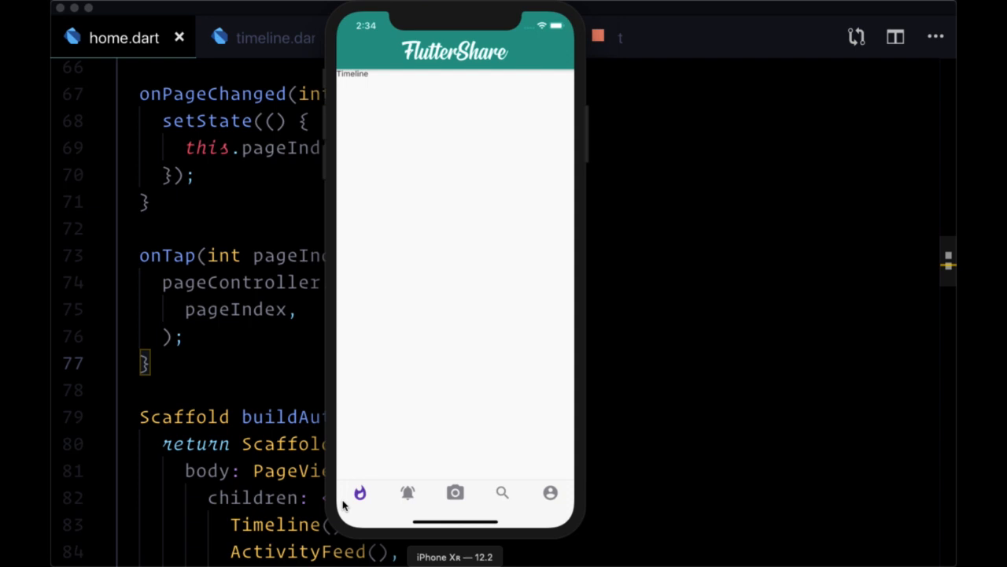
pyautogui.click(407, 493)
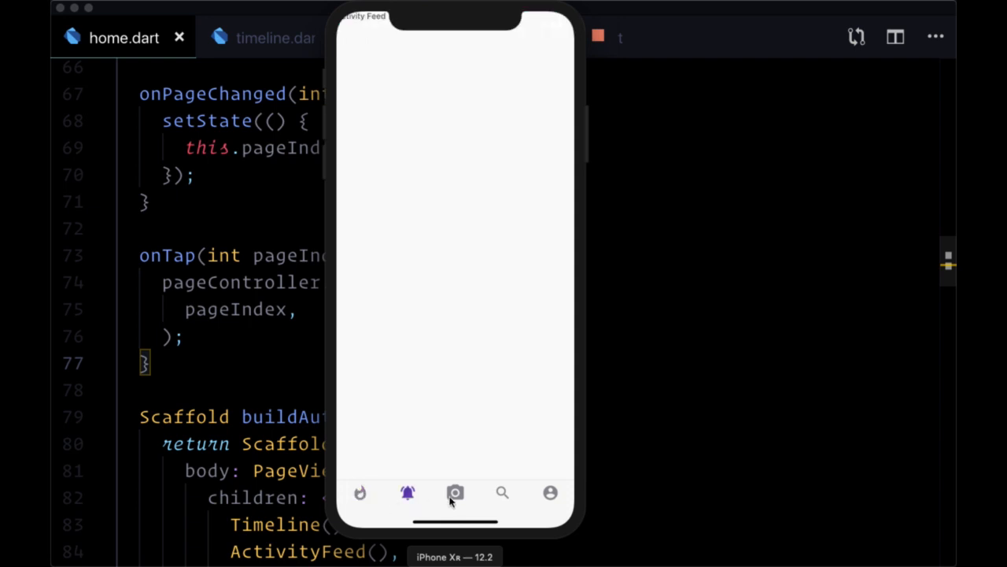
pyautogui.click(455, 491)
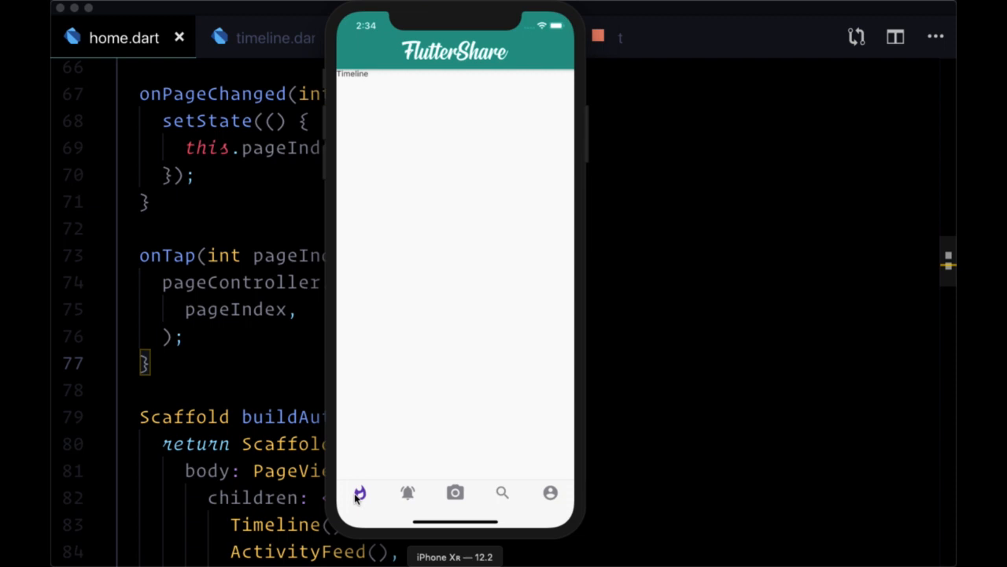
pyautogui.moveTo(421, 489)
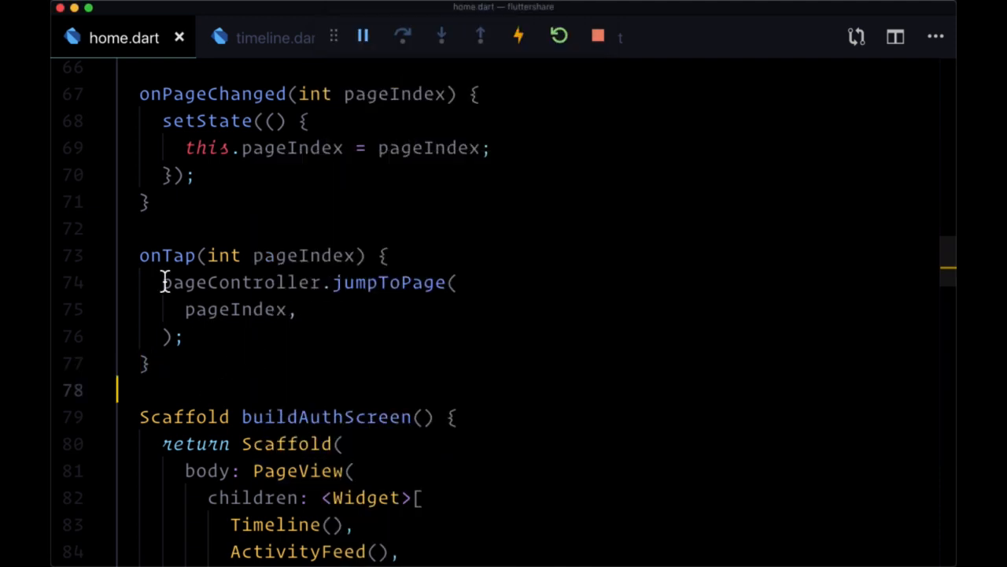
# In the onTap handler, replace jumpToPage with pageController.animateToPage via IntelliSense.
pyautogui.doubleClick(240, 282)
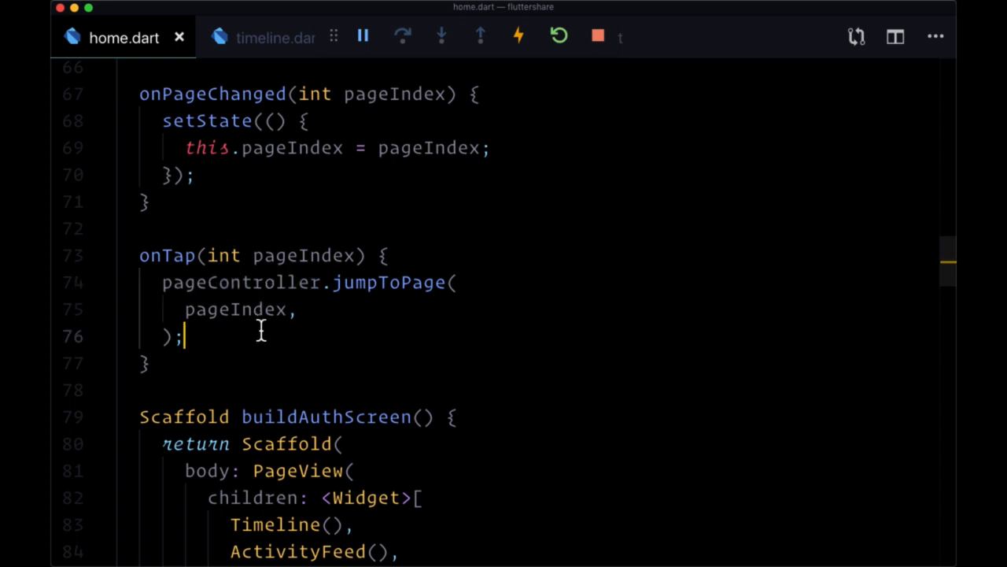
pyautogui.moveTo(136, 266)
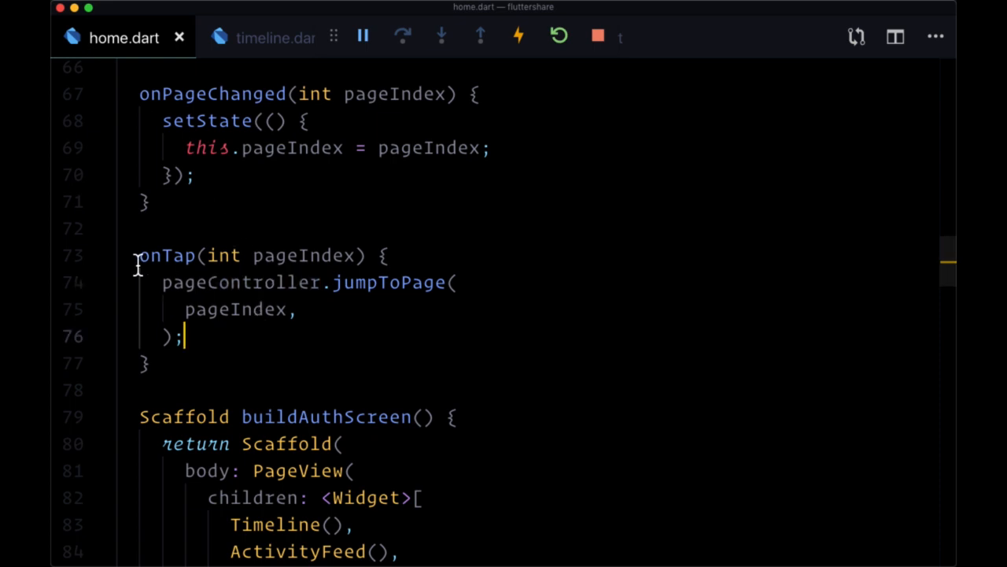
pyautogui.doubleClick(163, 255)
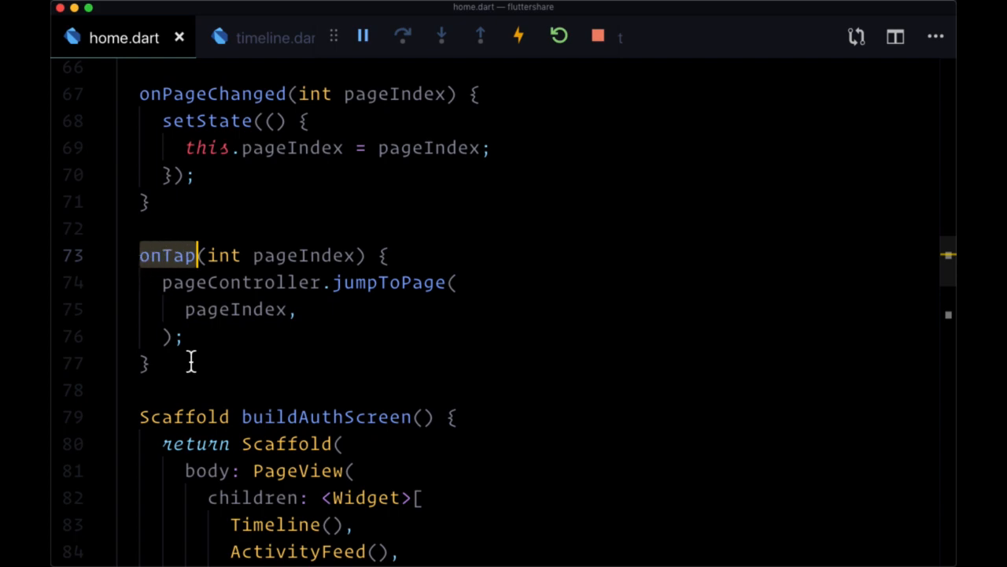
pyautogui.scroll(-3)
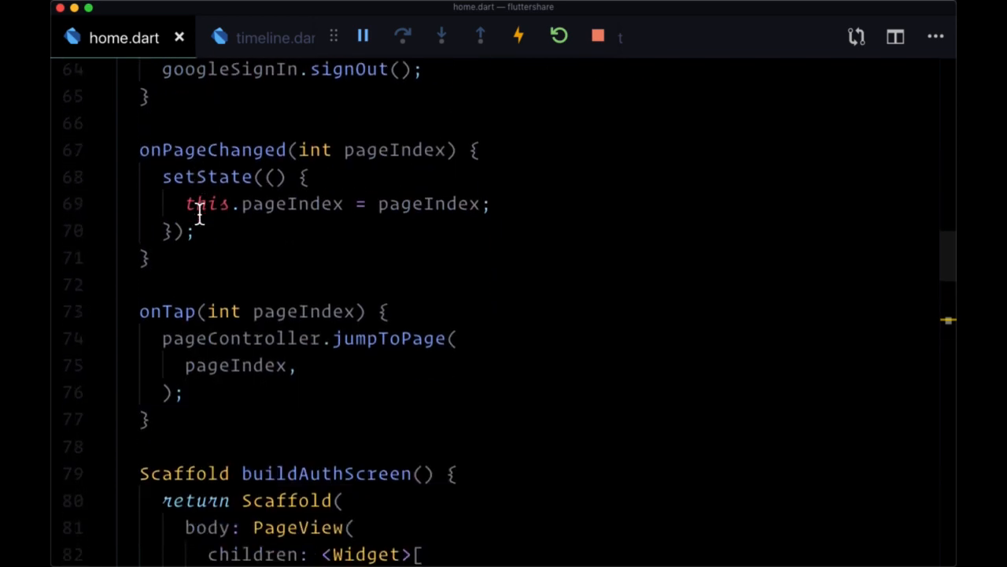
pyautogui.scroll(-3)
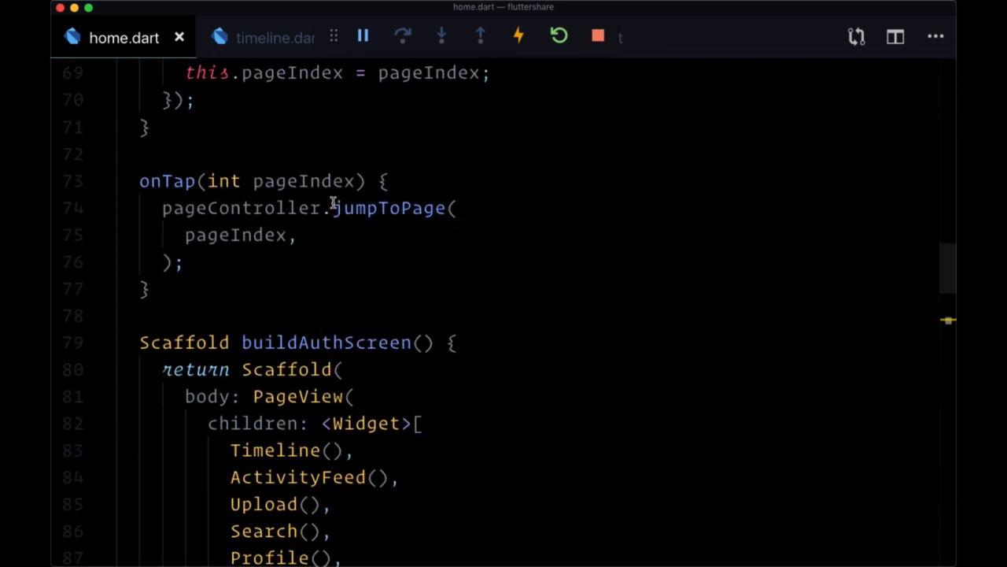
pyautogui.doubleClick(392, 207)
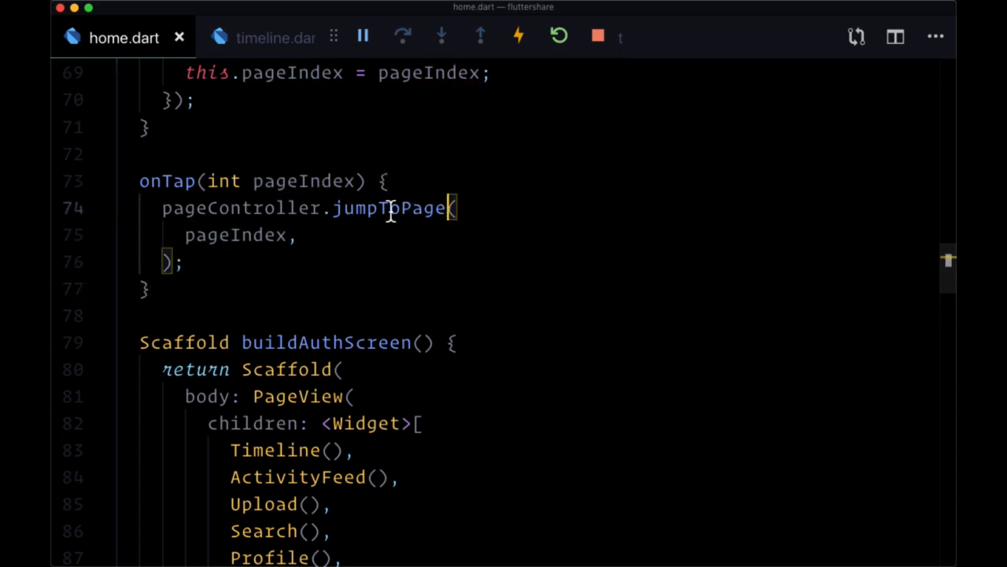
pyautogui.write('anim')
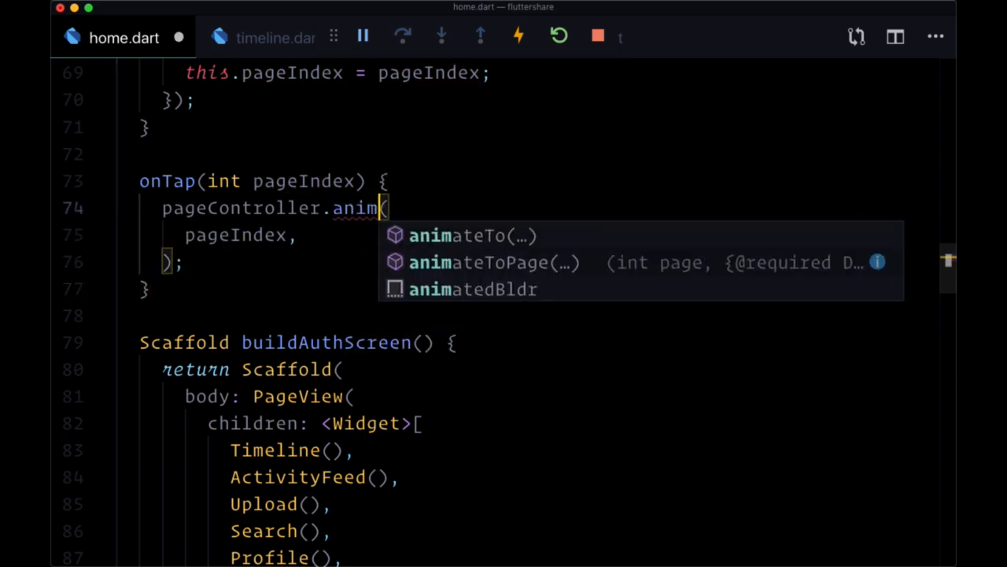
pyautogui.click(477, 262)
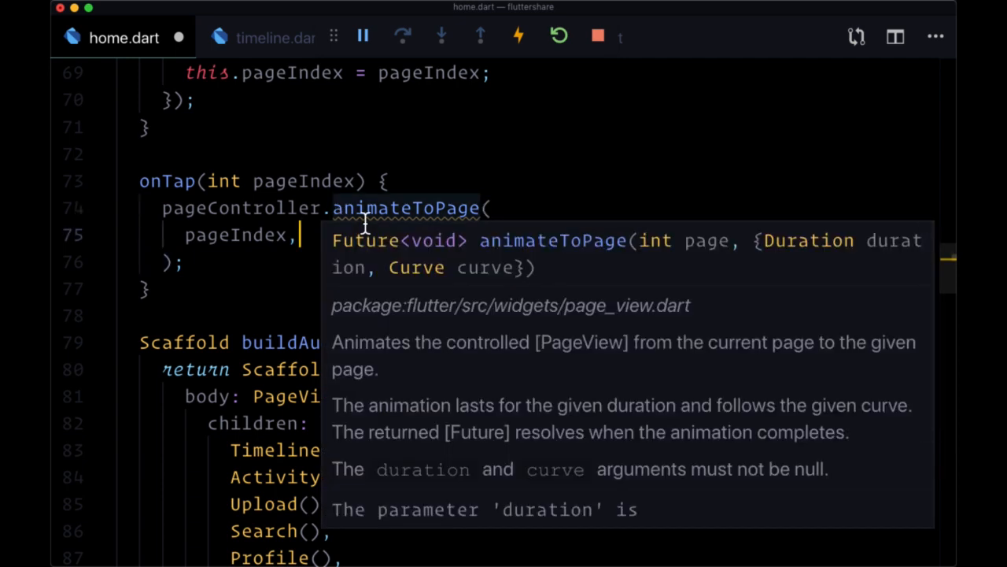
pyautogui.moveTo(444, 268)
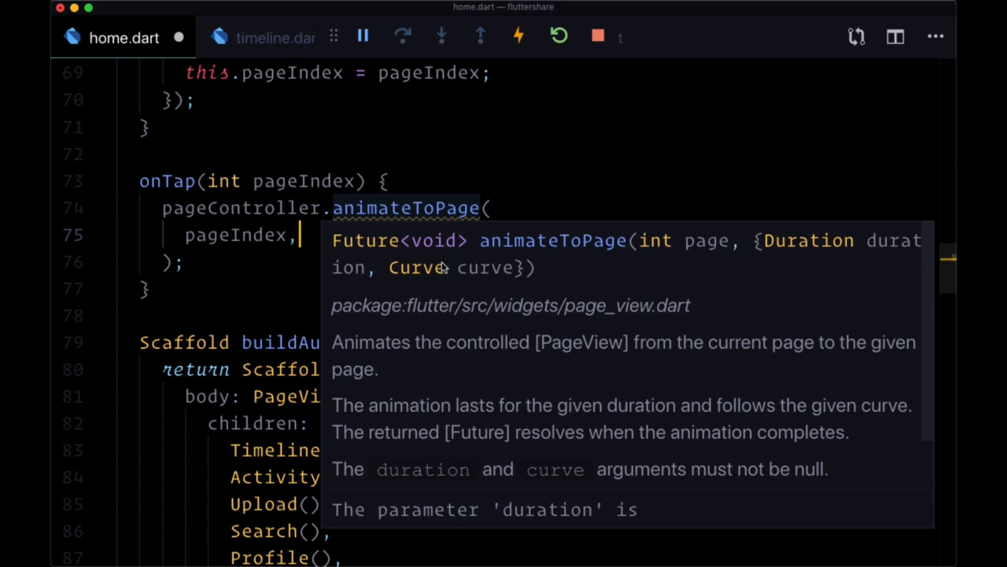
pyautogui.moveTo(350, 273)
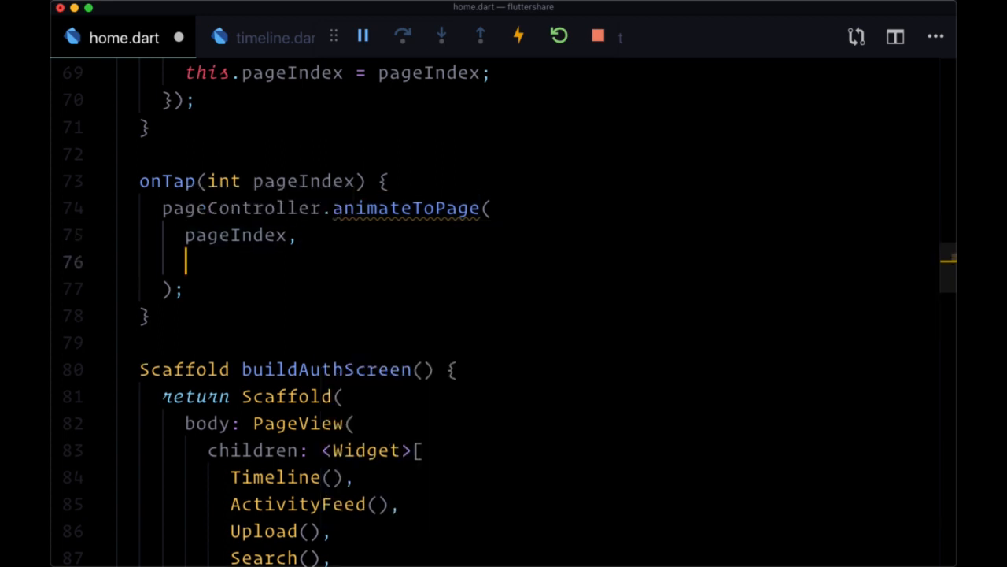
# Add a duration: Duration(milliseconds: ...) argument, trying 200 and 300 milliseconds.
pyautogui.write('duration:')
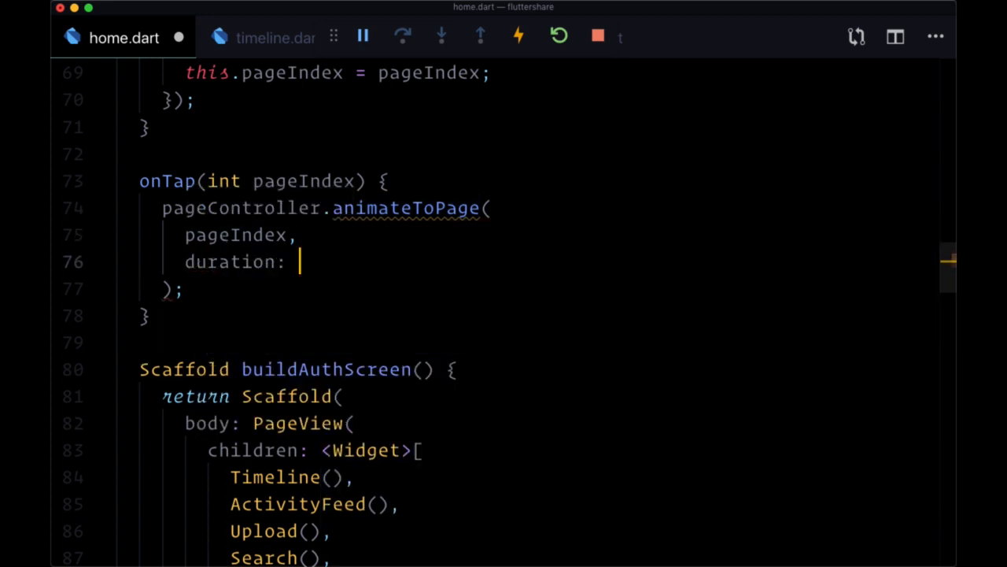
pyautogui.write('Duration(')
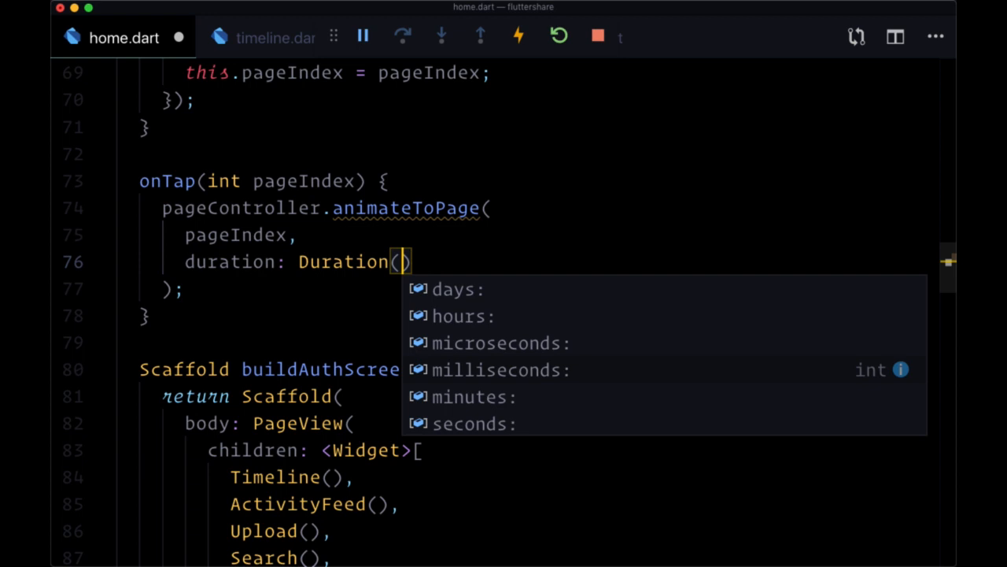
pyautogui.write('m')
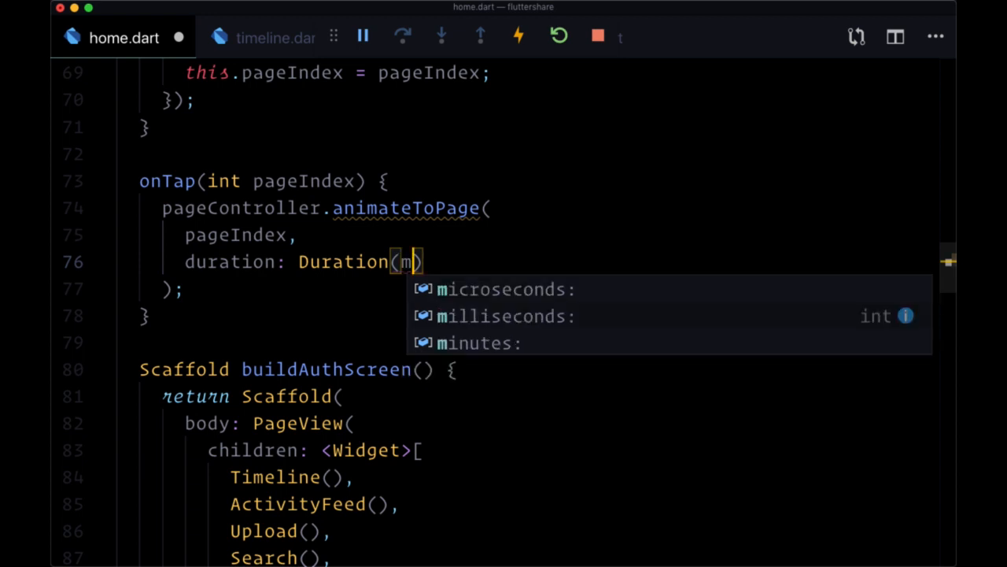
pyautogui.click(506, 316)
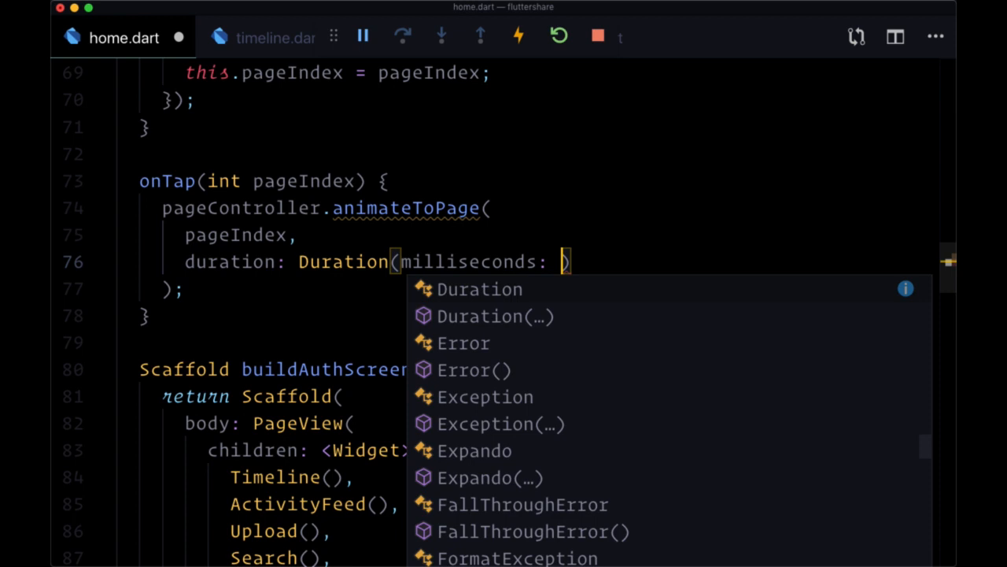
pyautogui.write('200')
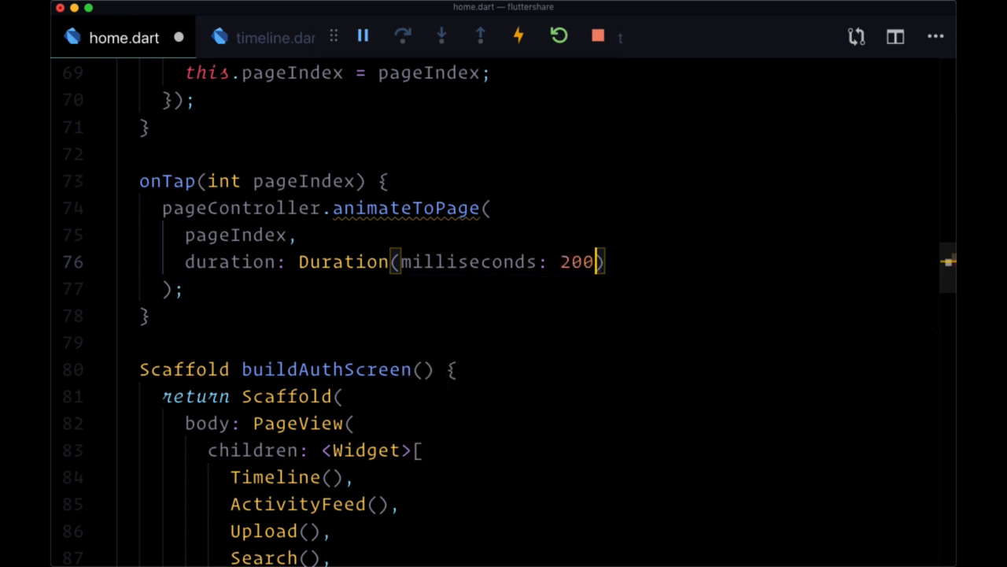
pyautogui.write('300')
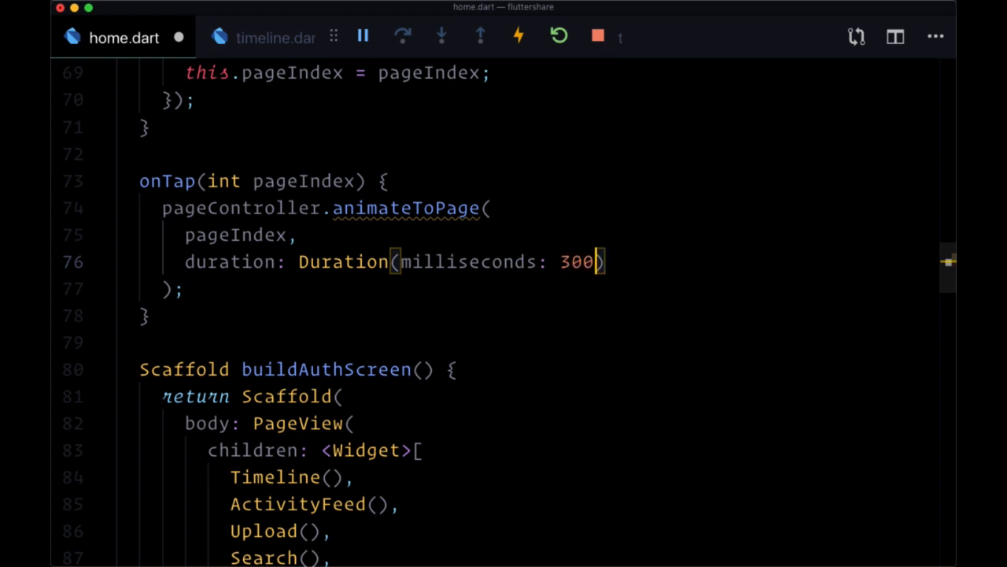
pyautogui.write('200')
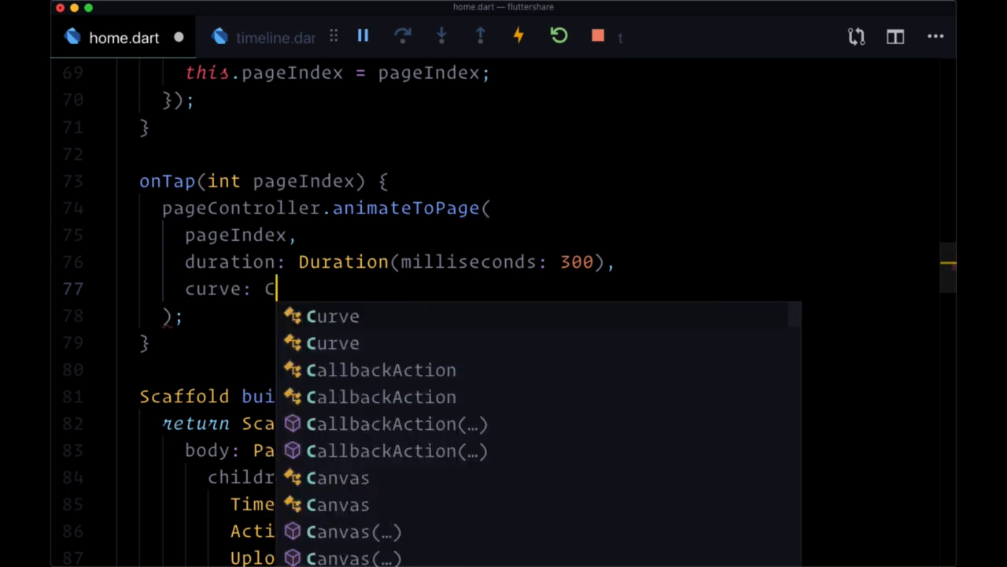
# Add a curve argument and choose Curves.bounceInOut from the IntelliSense list.
pyautogui.write('urves')
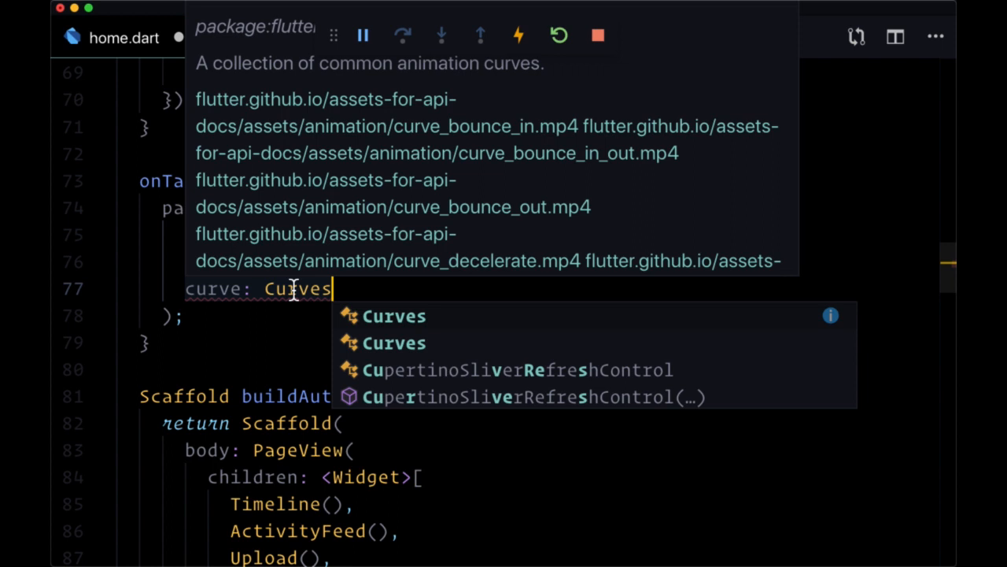
pyautogui.write('.')
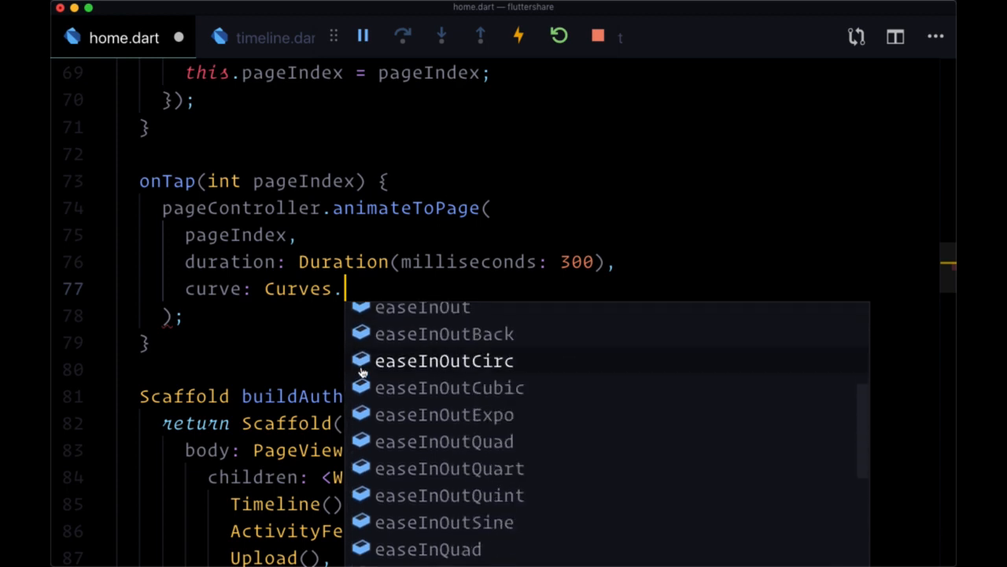
pyautogui.scroll(-3)
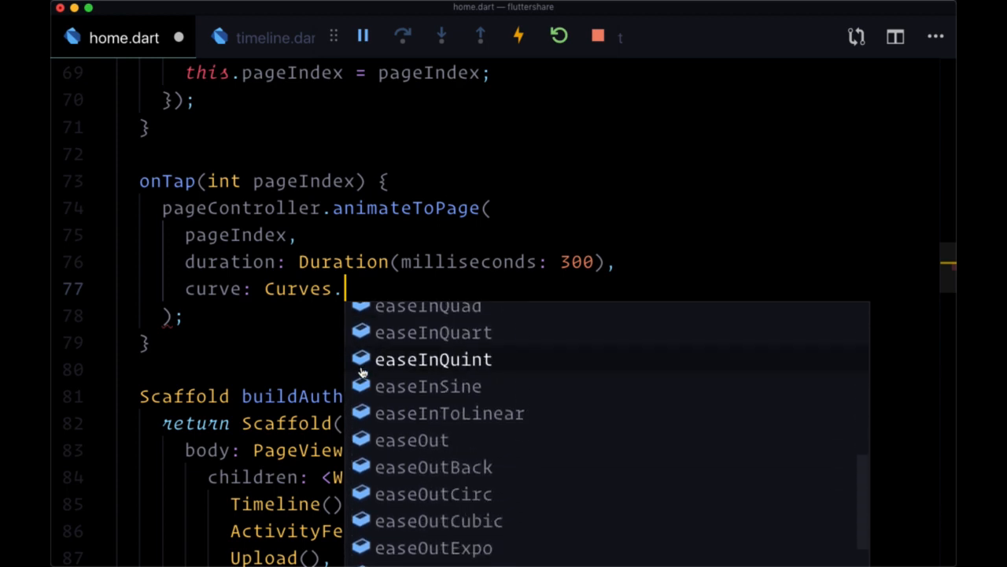
pyautogui.scroll(-3)
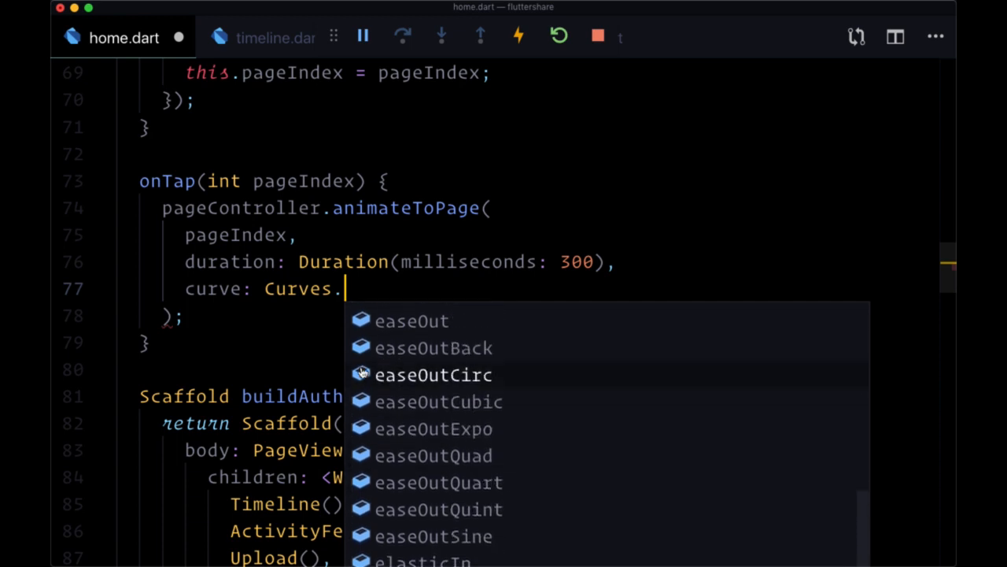
pyautogui.scroll(-3)
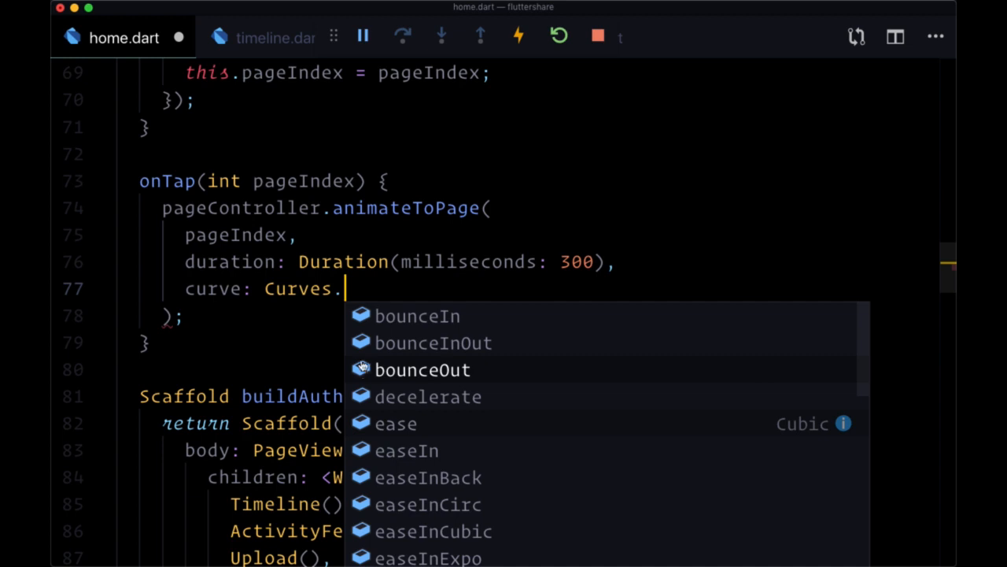
pyautogui.click(433, 342)
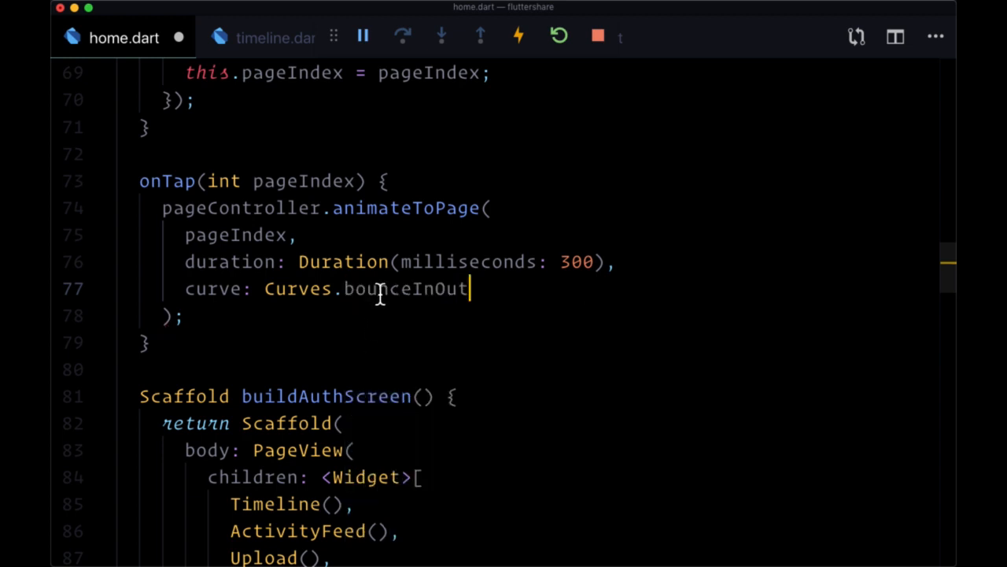
pyautogui.moveTo(403, 291)
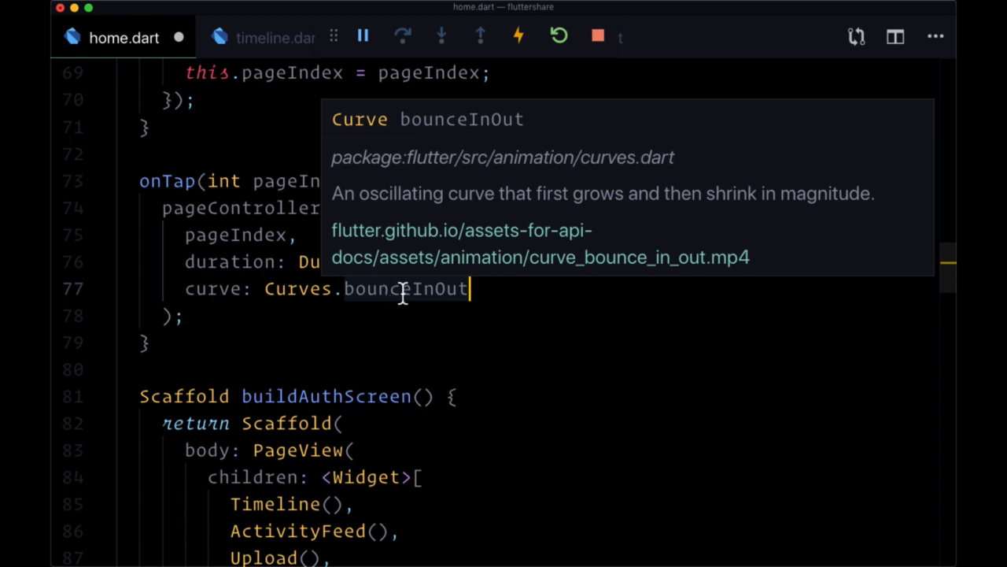
pyautogui.moveTo(445, 203)
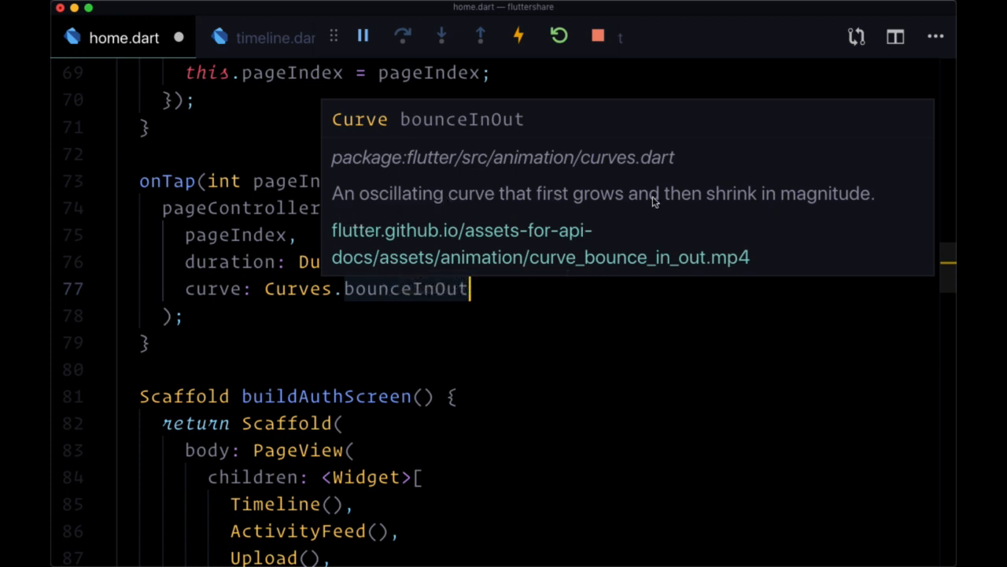
pyautogui.moveTo(619, 229)
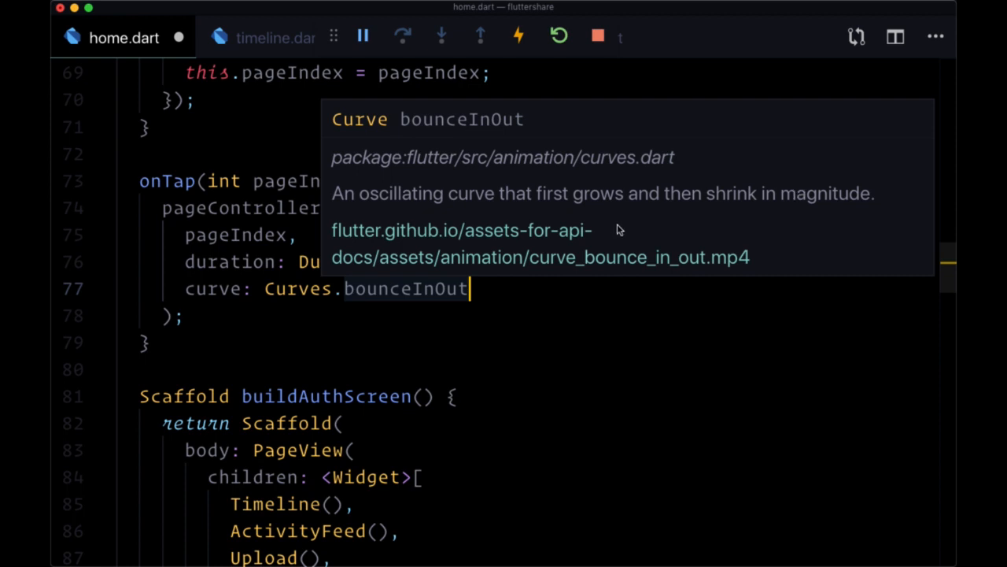
pyautogui.moveTo(547, 236)
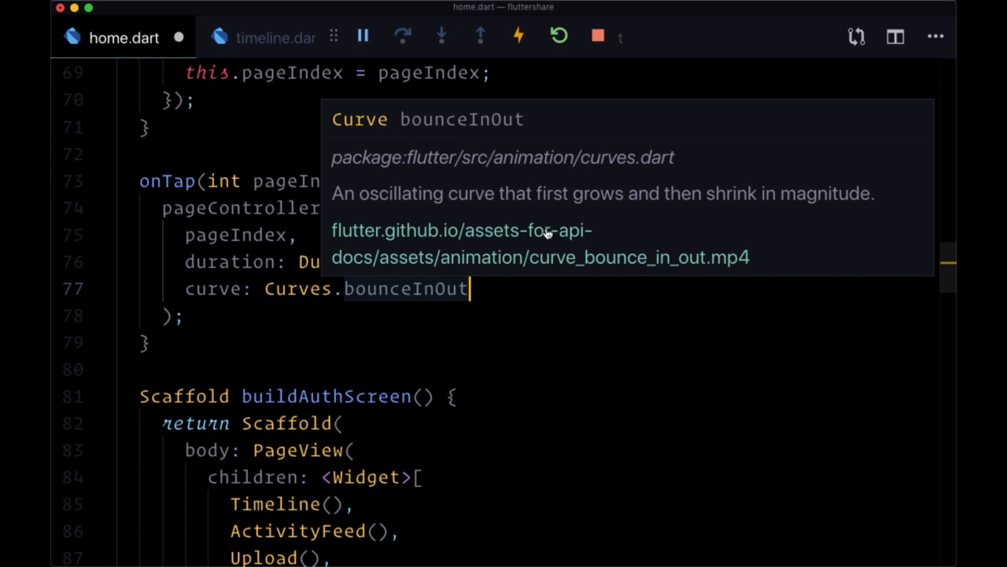
pyautogui.moveTo(546, 236)
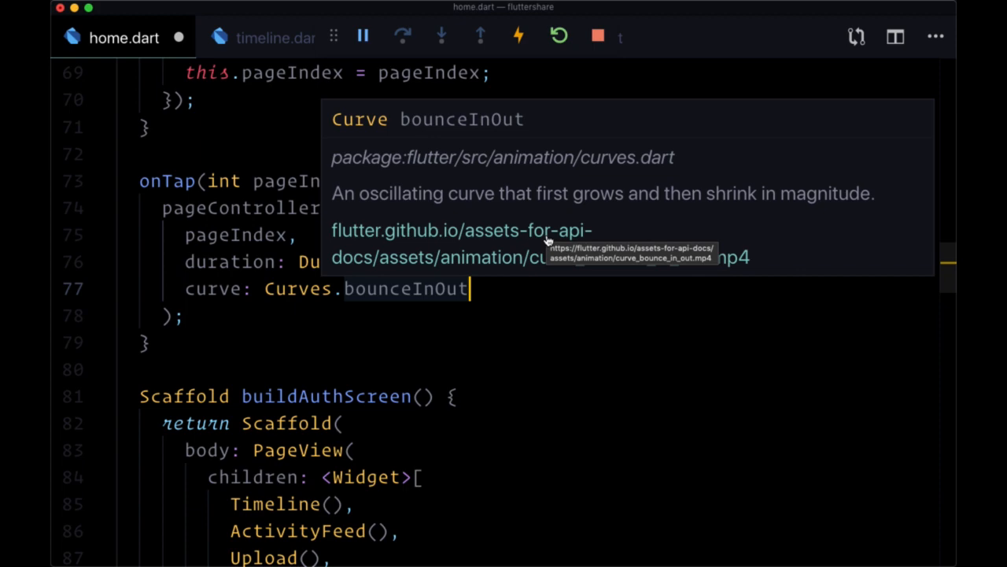
pyautogui.moveTo(720, 270)
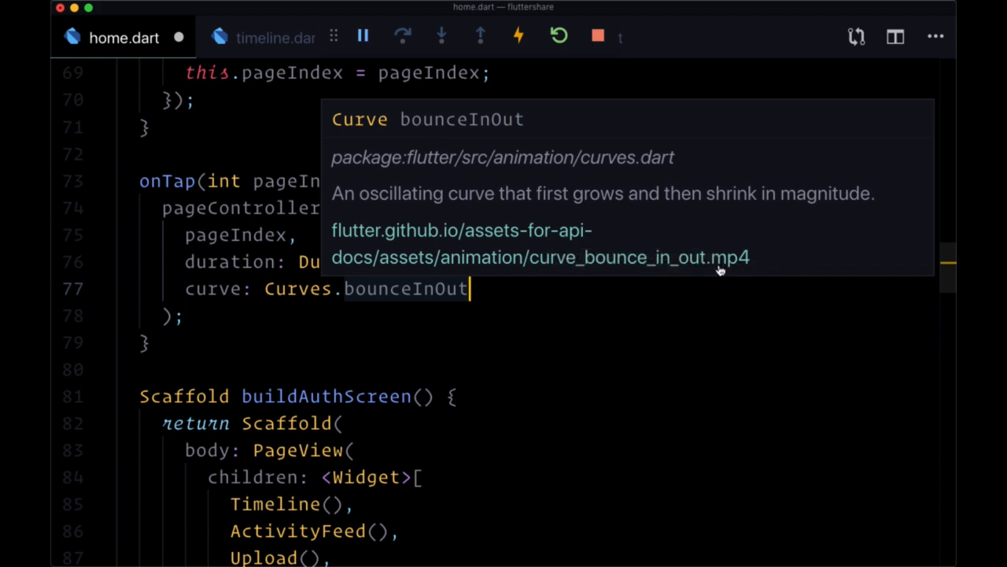
# Follow the curve_bounce_in_out.mp4 link from the bounceInOut docs tooltip.
pyautogui.click(540, 258)
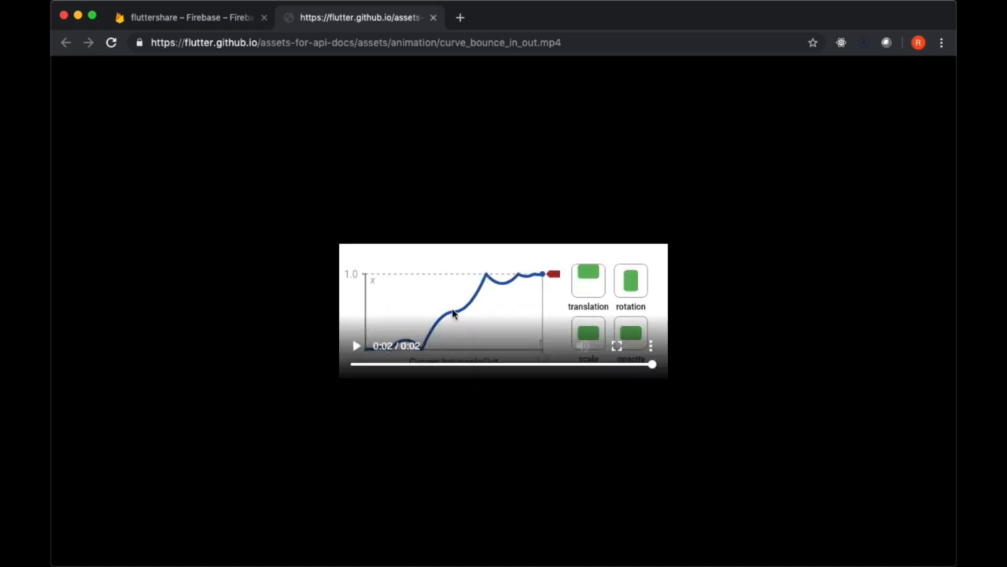
# Play and replay the bounceInOut curve demo video in Chrome.
pyautogui.click(354, 345)
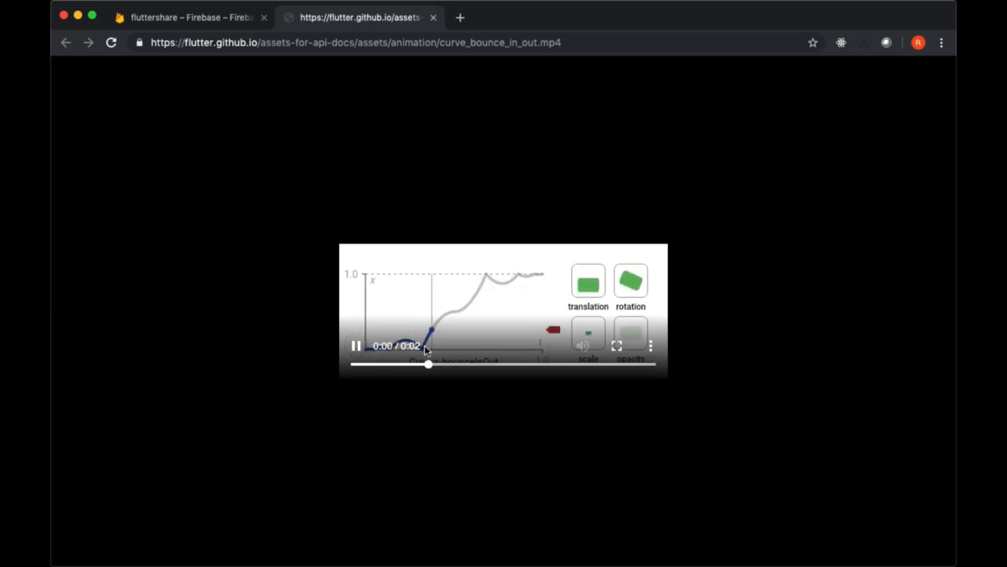
pyautogui.click(356, 346)
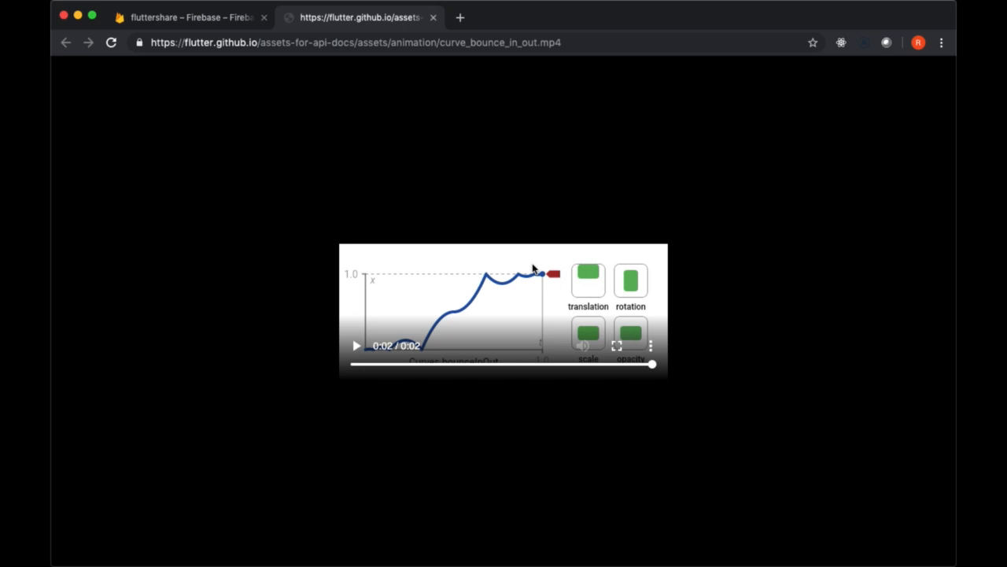
pyautogui.click(355, 346)
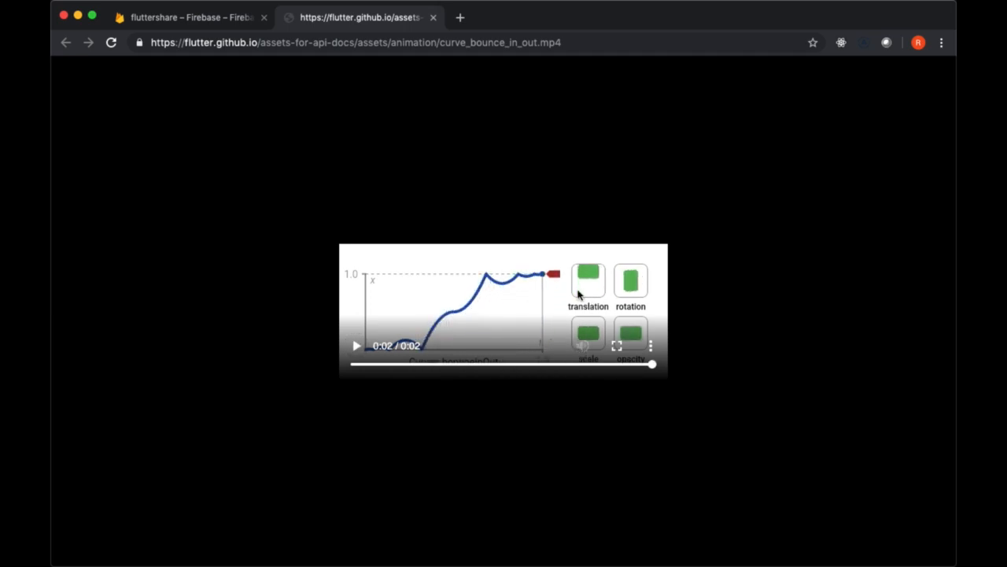
pyautogui.moveTo(488, 317)
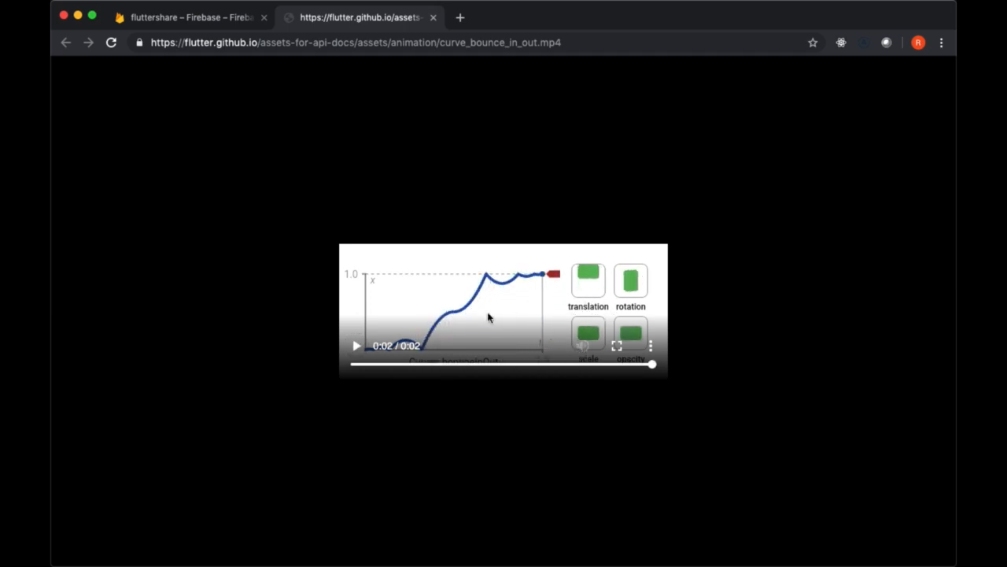
pyautogui.click(353, 346)
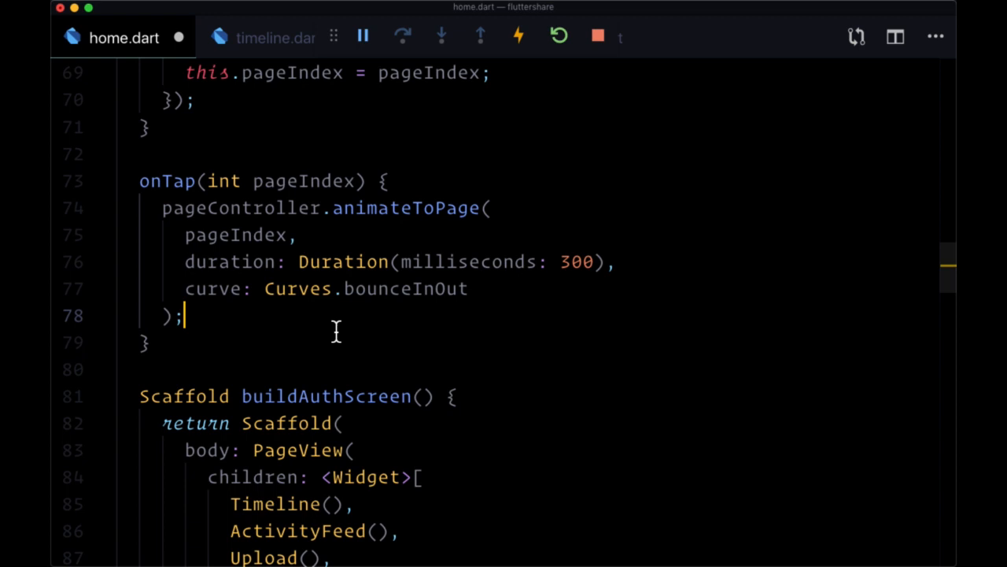
# Back in home.dart, replace the curve with Curves.easeInOut from the suggestions.
pyautogui.write('ease')
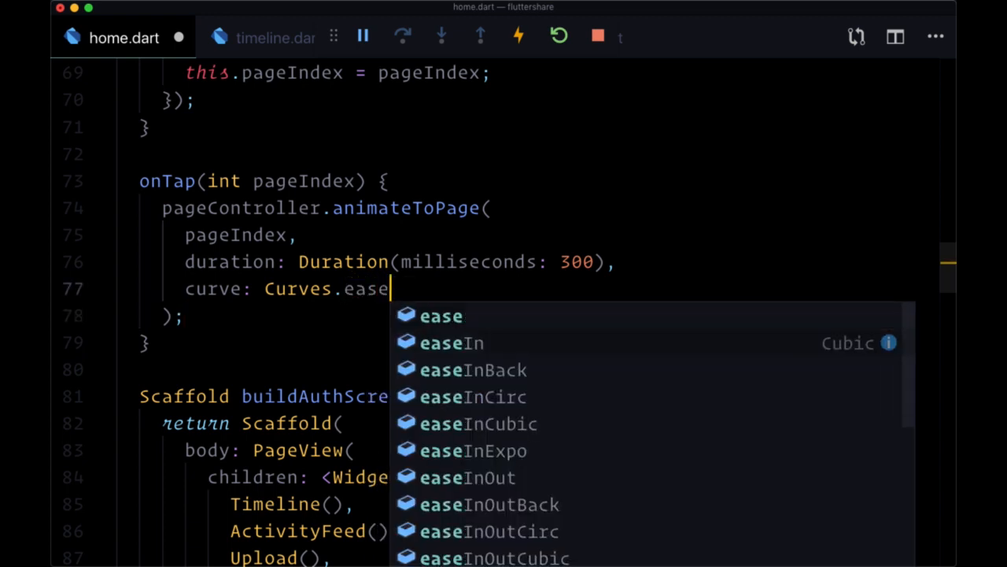
pyautogui.click(468, 477)
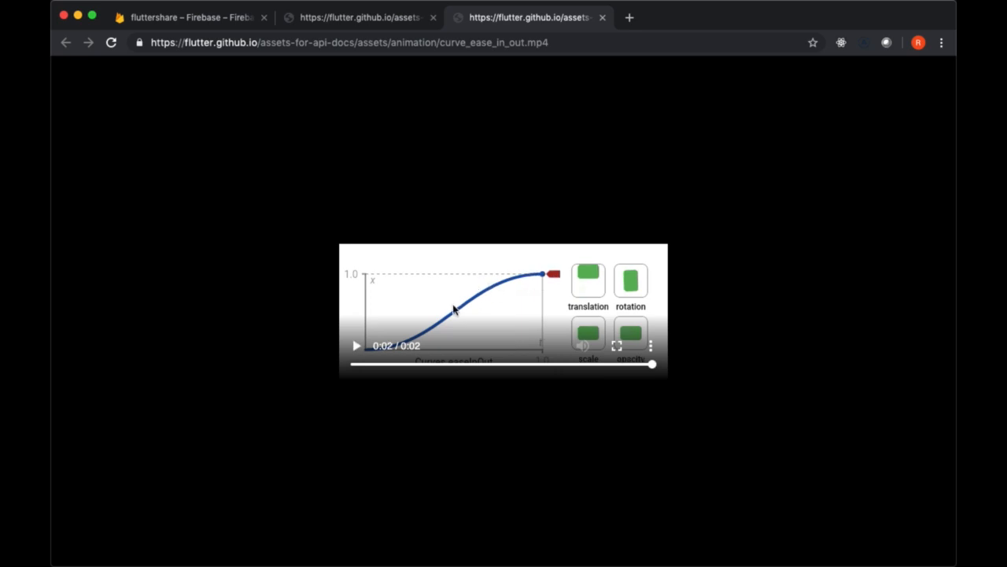
pyautogui.moveTo(297, 36)
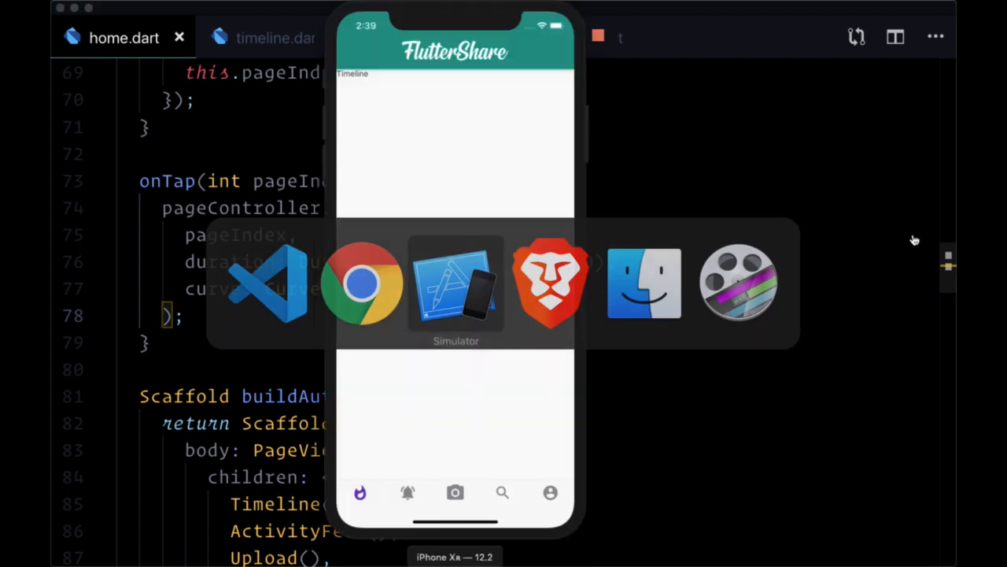
# In the Simulator, switch among Activity Feed, Search and back to Timeline to check the animation.
pyautogui.click(408, 494)
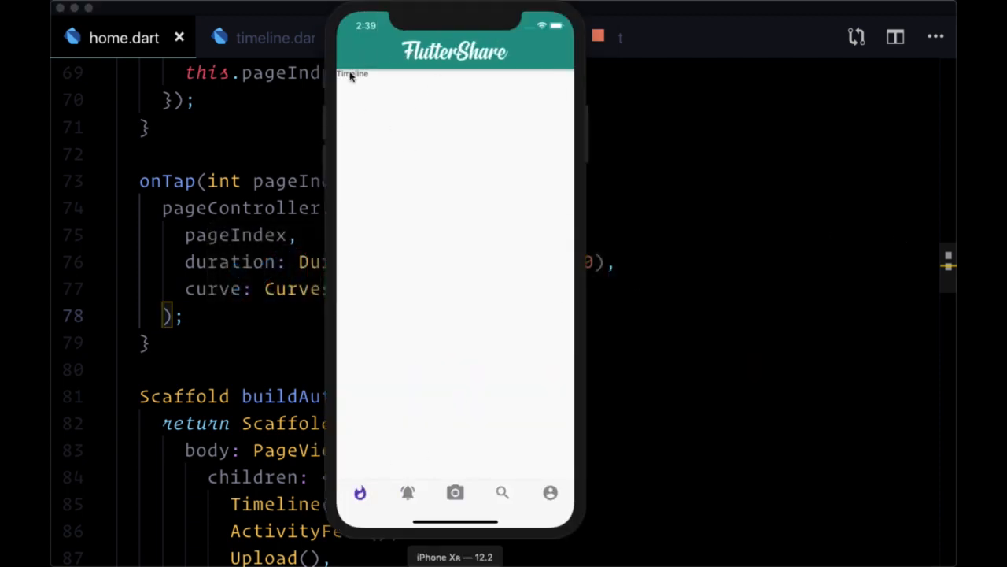
pyautogui.click(407, 493)
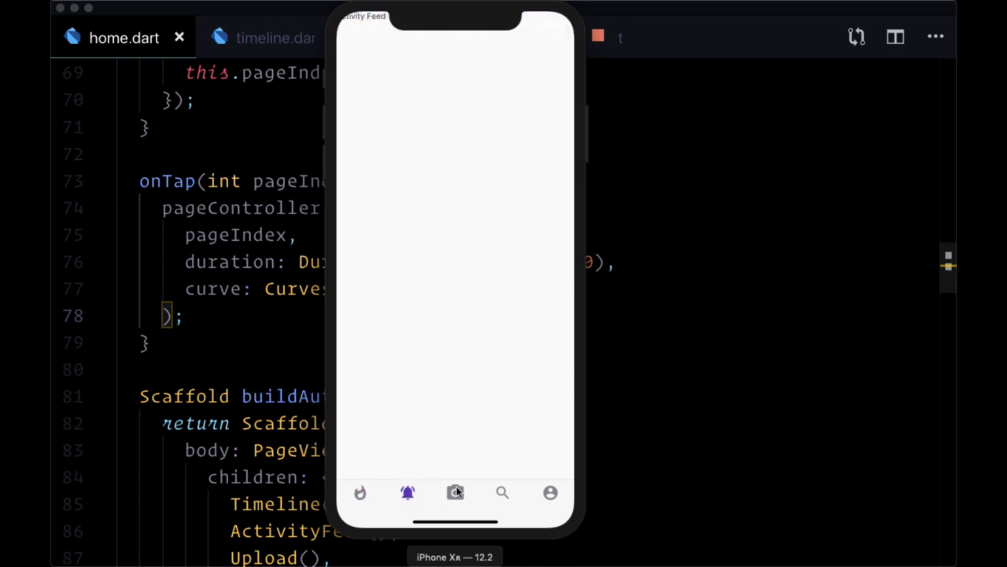
pyautogui.click(502, 493)
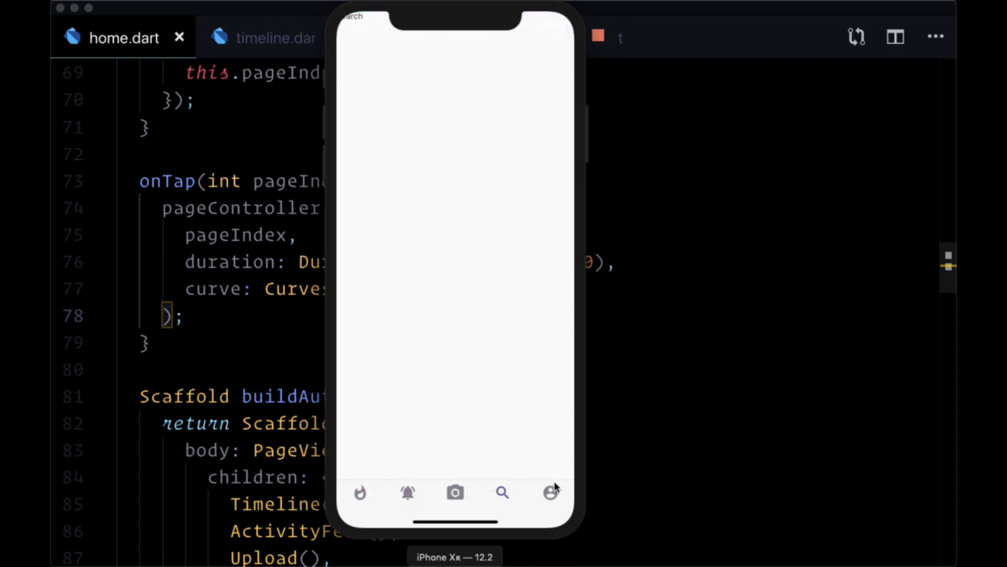
pyautogui.click(407, 492)
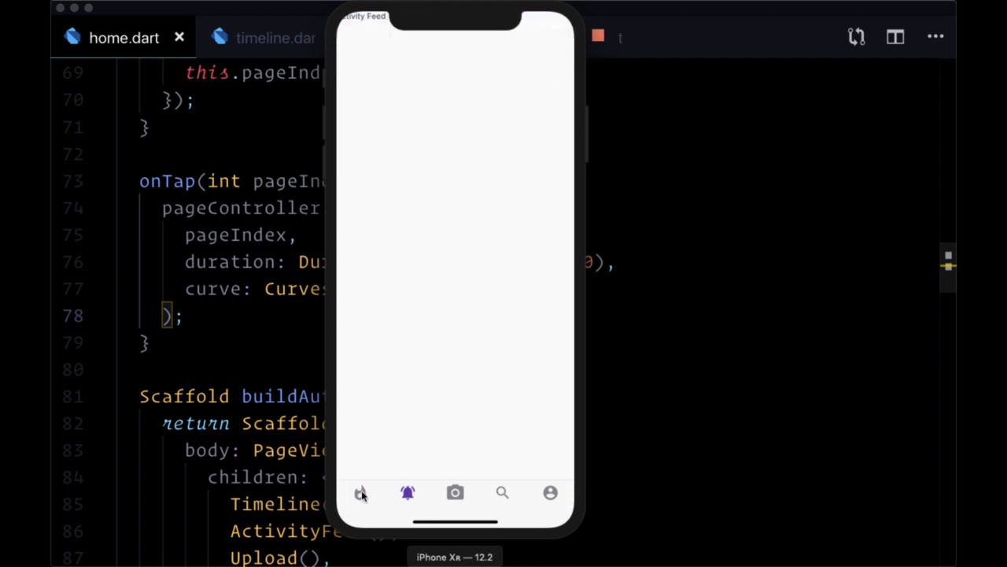
pyautogui.click(408, 494)
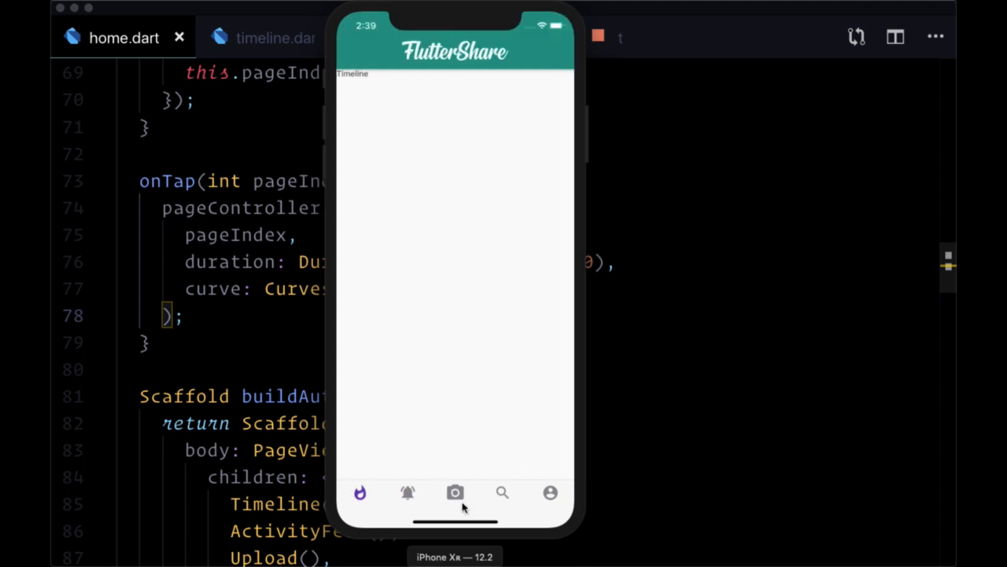
pyautogui.moveTo(356, 498)
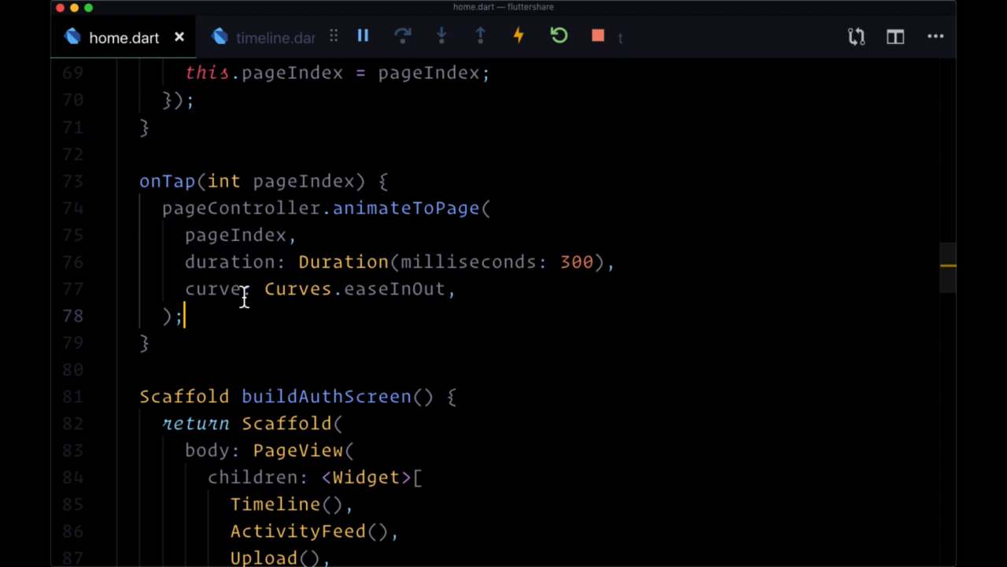
pyautogui.moveTo(397, 243)
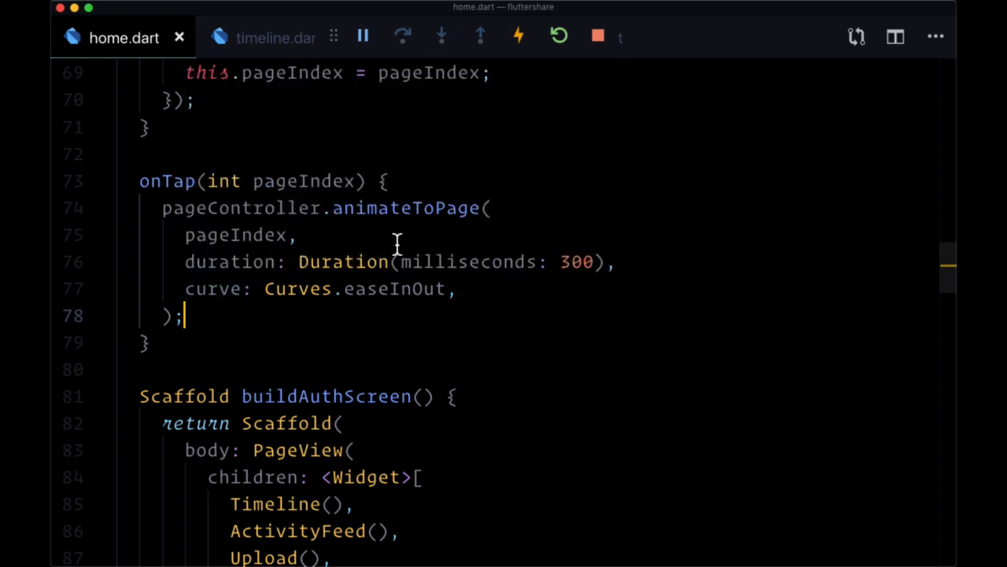
pyautogui.moveTo(400, 348)
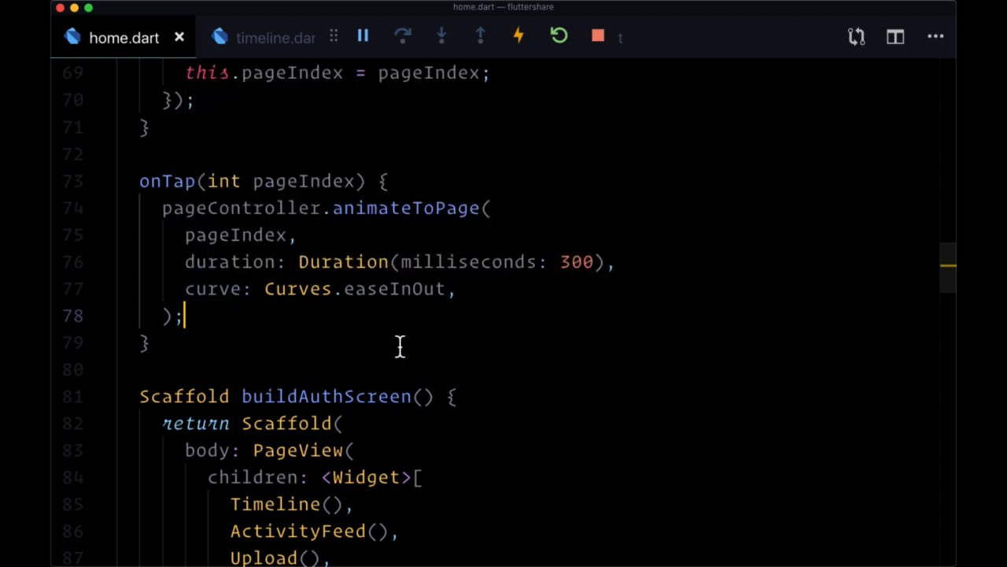